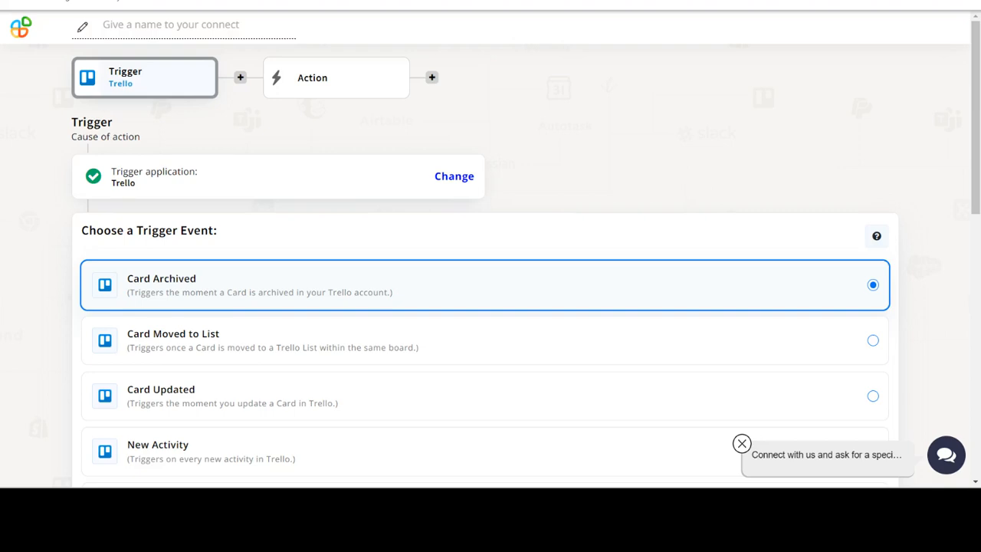
Choose New List as the Trello trigger event and continue.
scroll(down, 3)
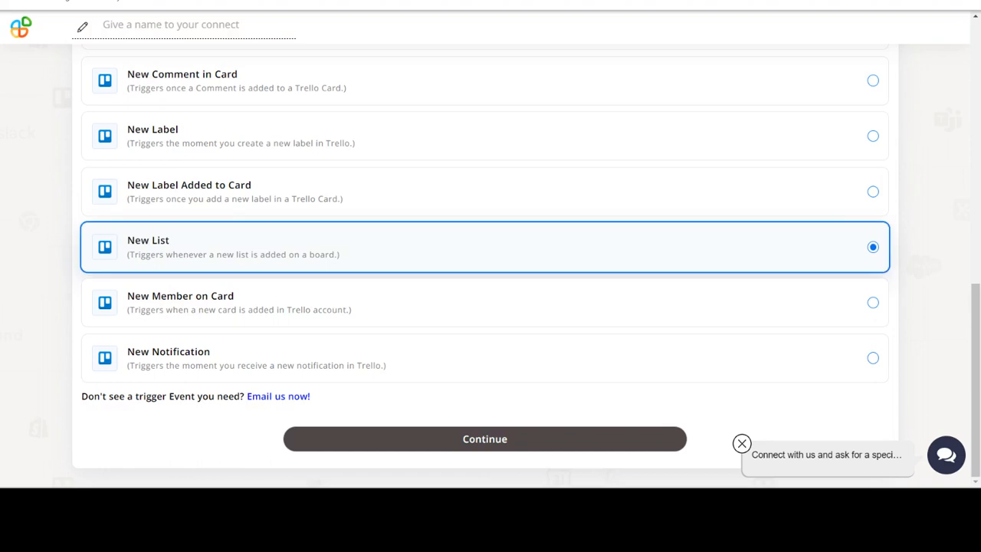
scroll(down, 3)
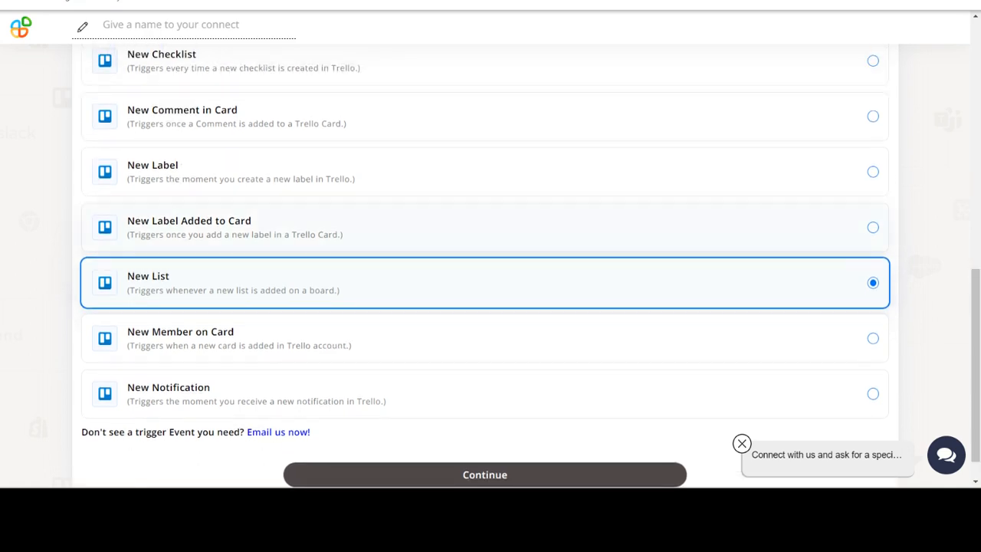
click(485, 474)
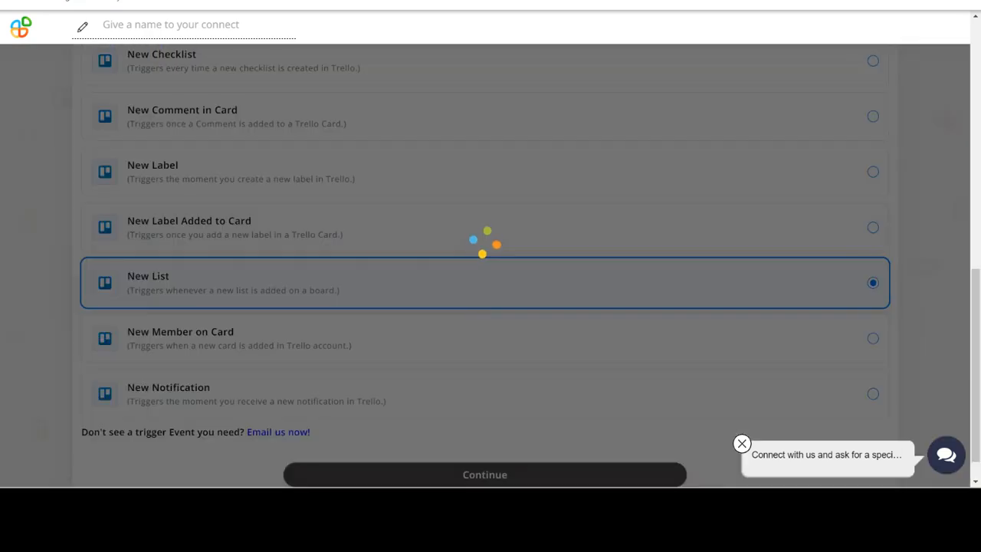
Continue with the already-connected Trello account for the trigger.
click(484, 475)
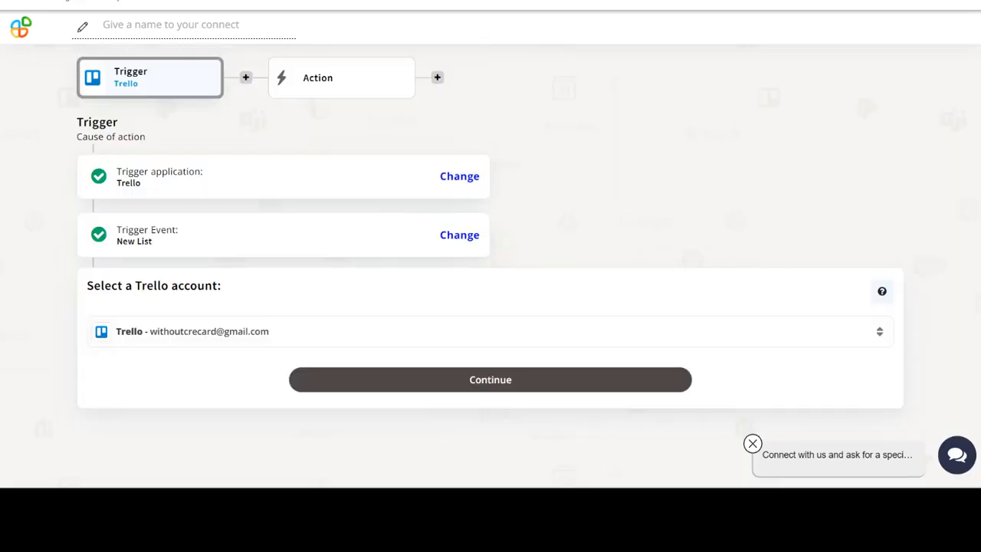
click(491, 380)
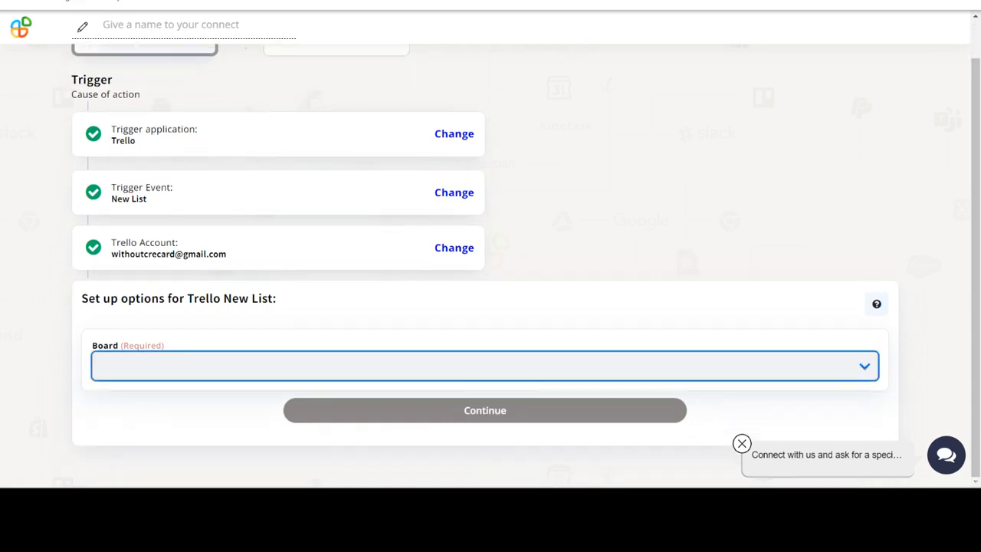
Set the trigger board to test_board and finish the trigger setup.
click(485, 365)
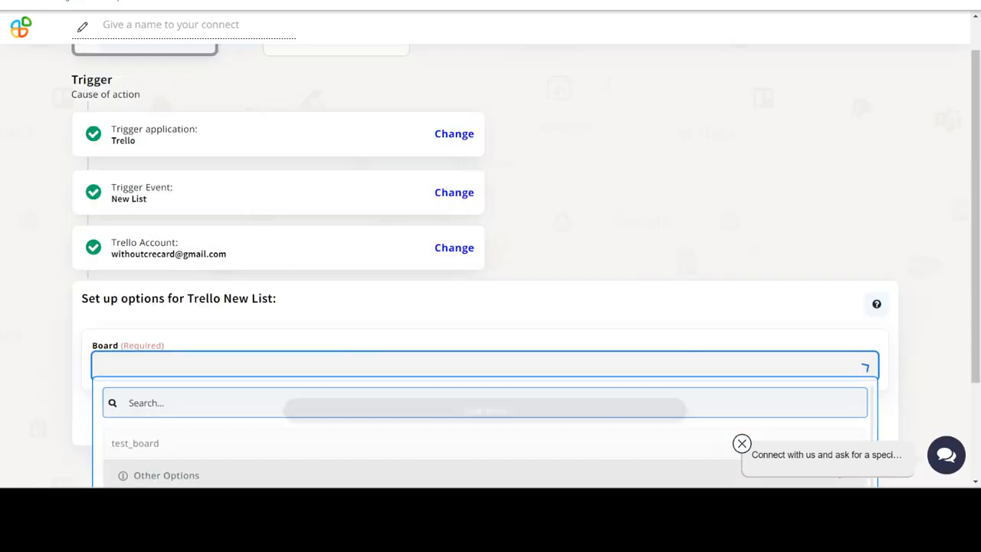
click(135, 444)
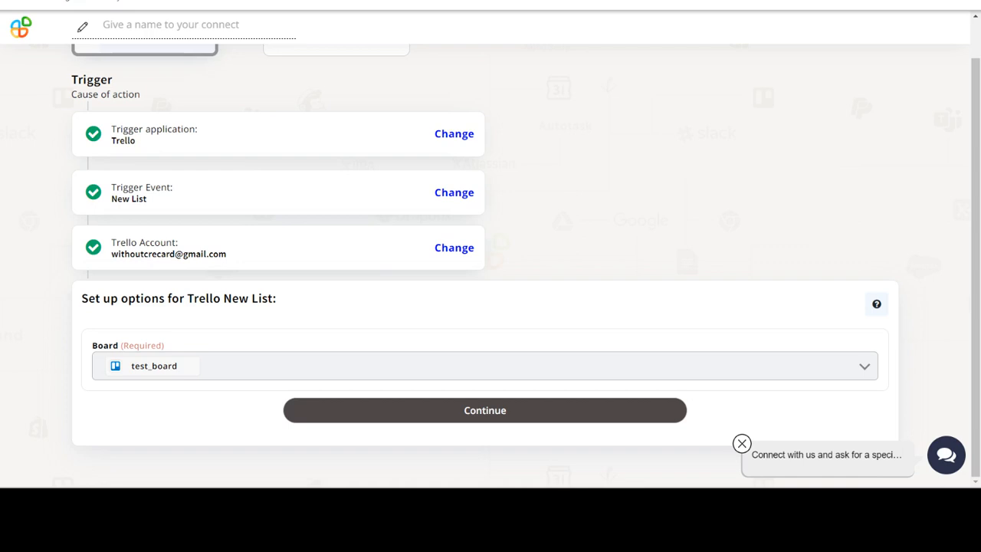
click(484, 411)
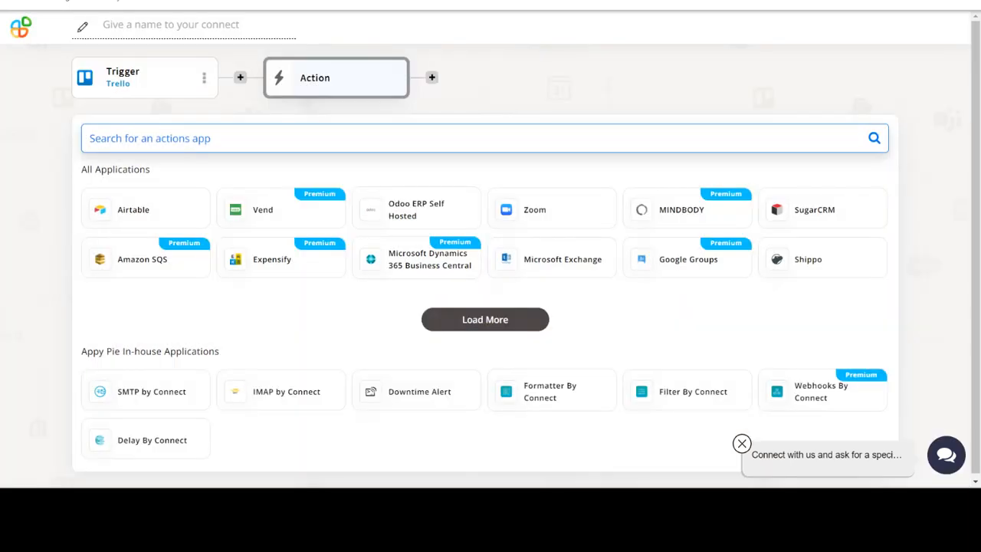
Search for MINDBODY and select it as the action app.
text(MINDBODY)
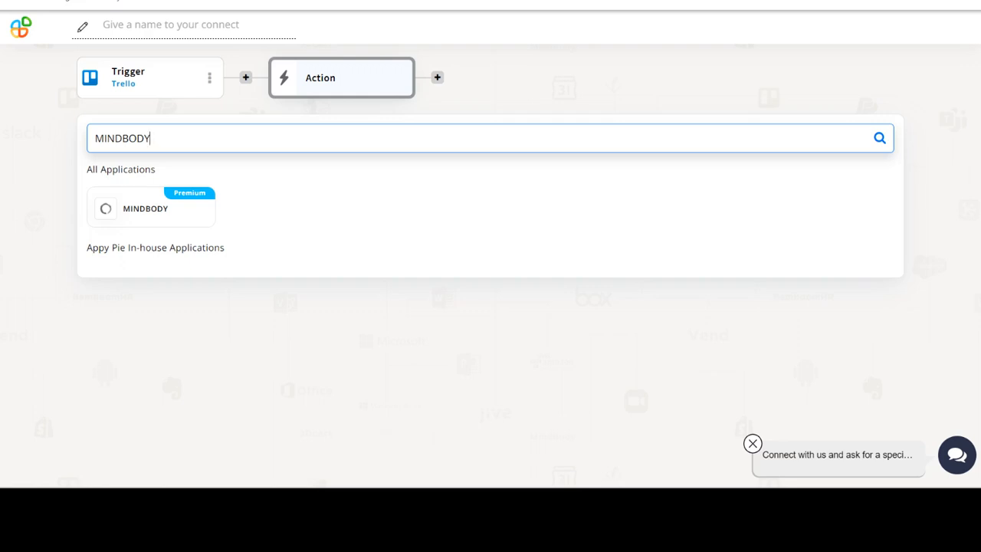
click(144, 208)
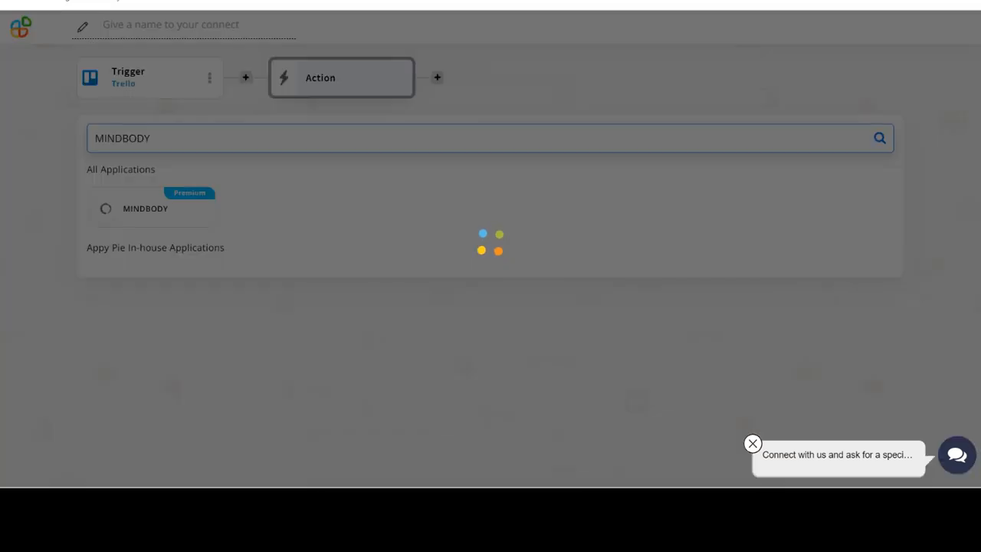
click(144, 208)
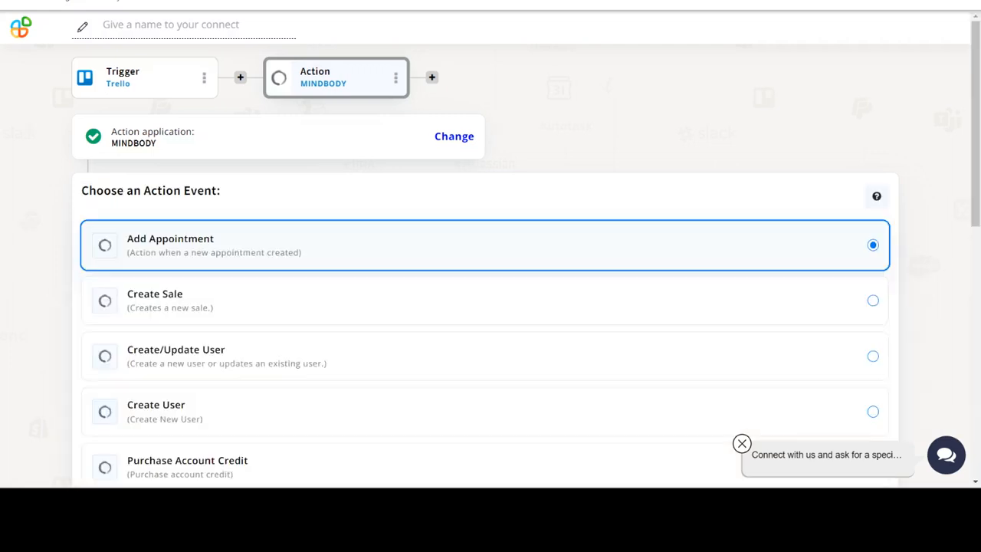